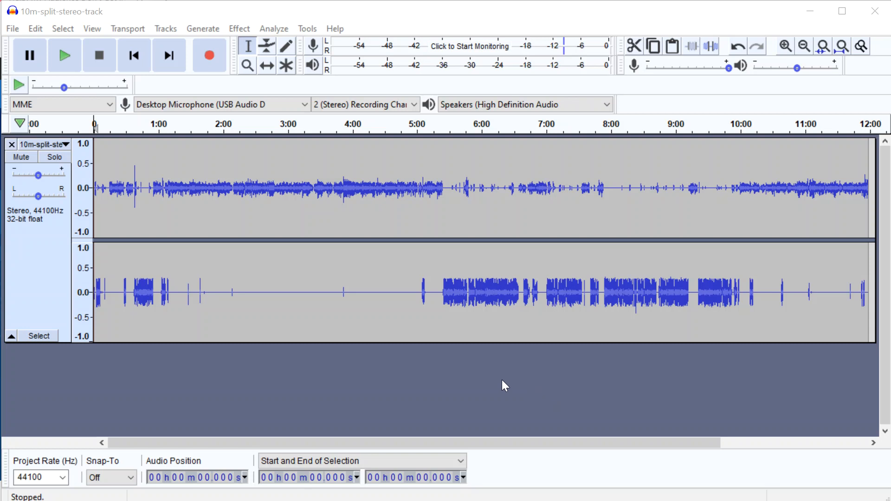
{"action": "mouse_move", "coordinate": [308, 240]}
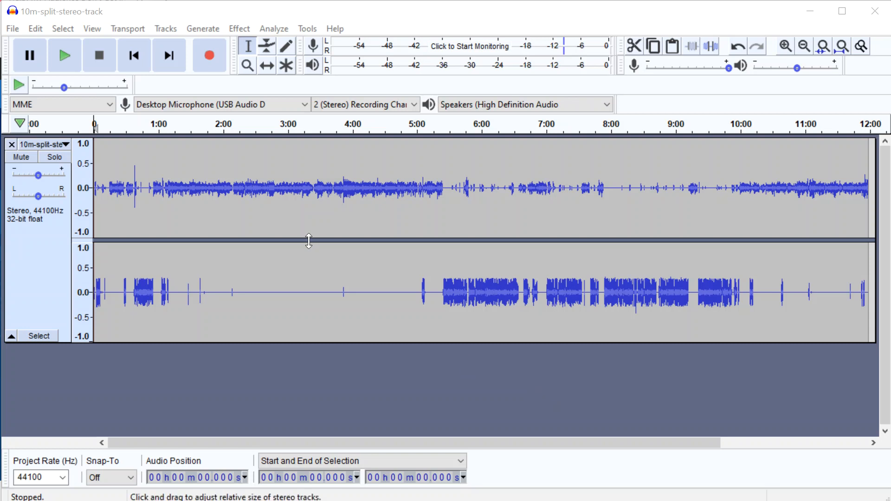
{"action": "mouse_move", "coordinate": [308, 243]}
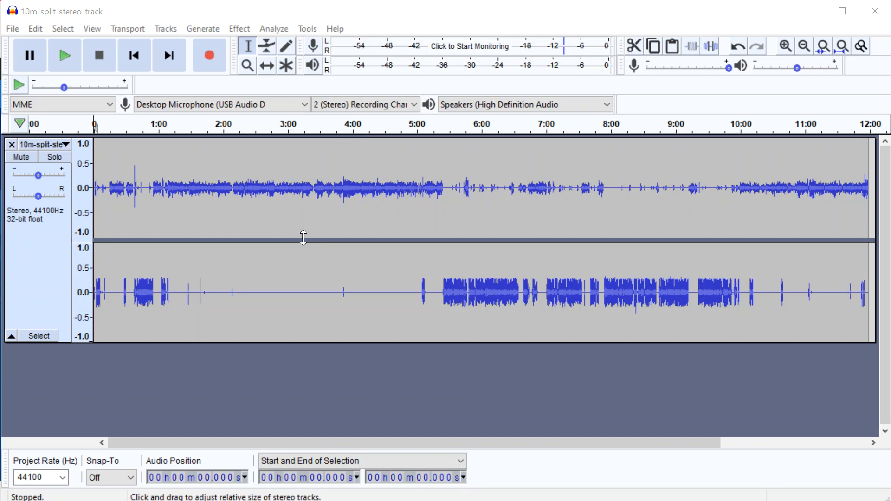
{"action": "mouse_move", "coordinate": [302, 241]}
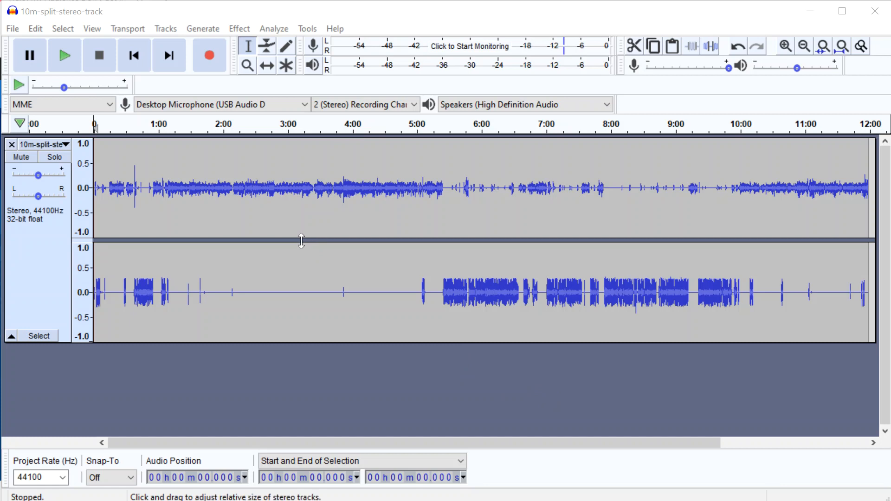
{"action": "mouse_move", "coordinate": [297, 249]}
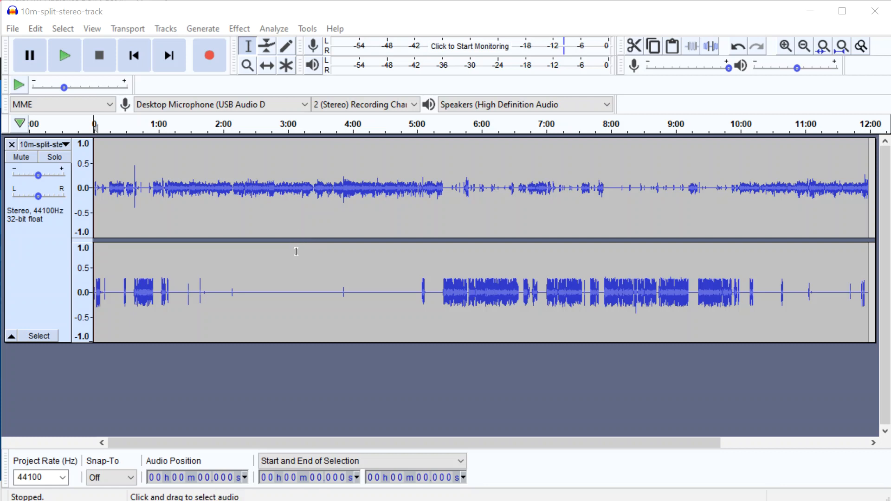
{"action": "mouse_move", "coordinate": [262, 178]}
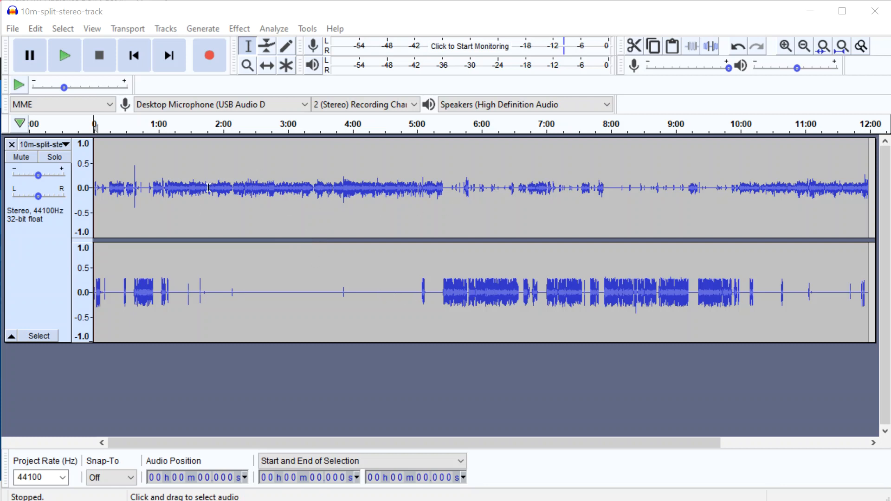
{"action": "mouse_move", "coordinate": [274, 211]}
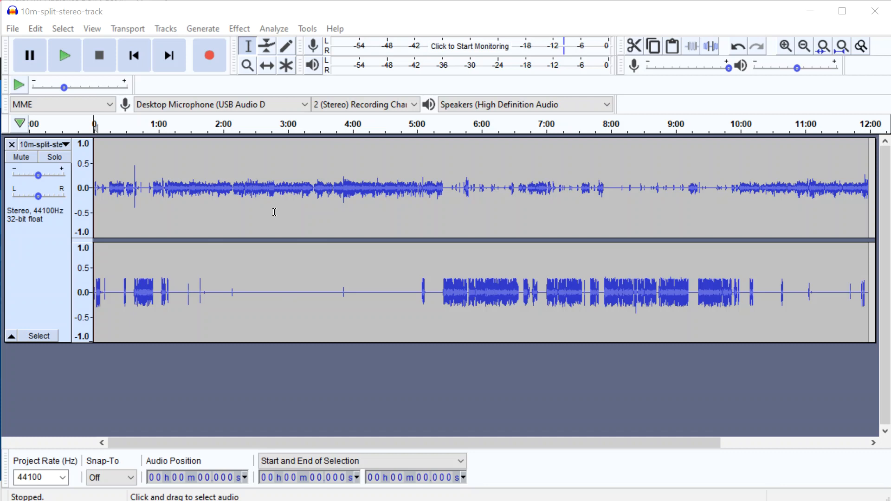
{"action": "mouse_move", "coordinate": [317, 293]}
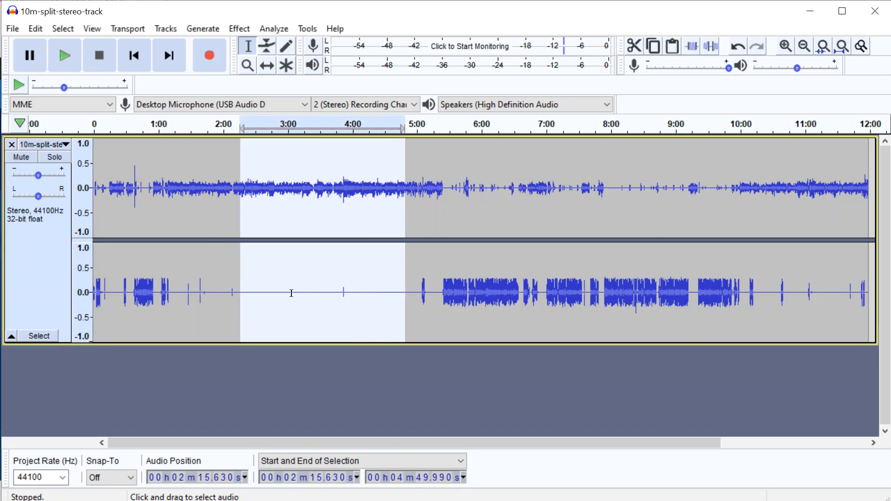
Step: Split the stereo recording into two mono tracks, one per speaker, via Split Stereo to Mono
{"action": "left_click", "coordinate": [306, 187]}
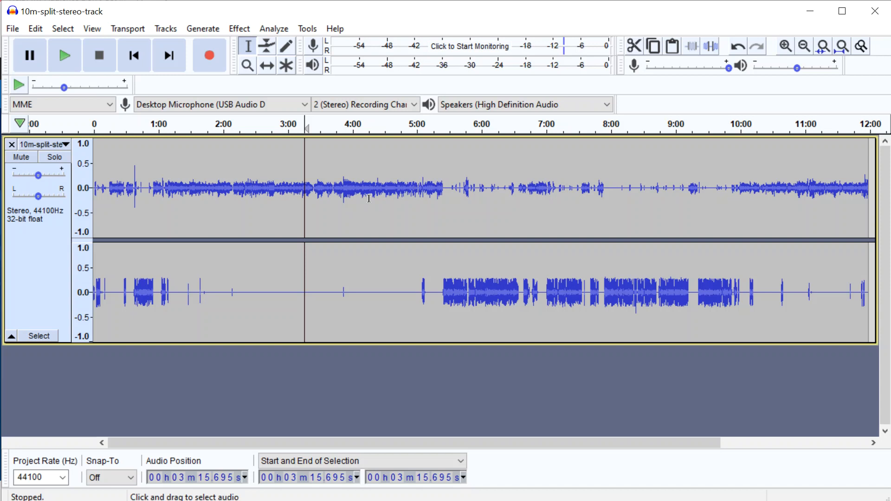
{"action": "left_click", "coordinate": [60, 145]}
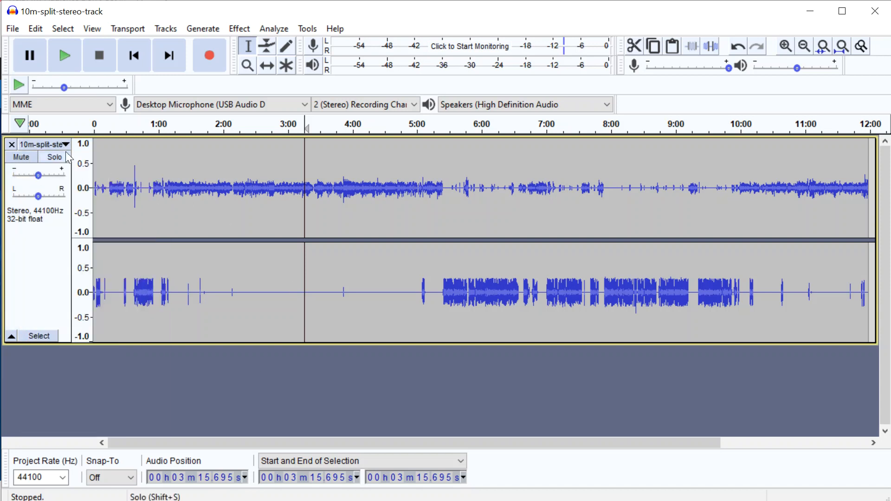
{"action": "mouse_move", "coordinate": [63, 149]}
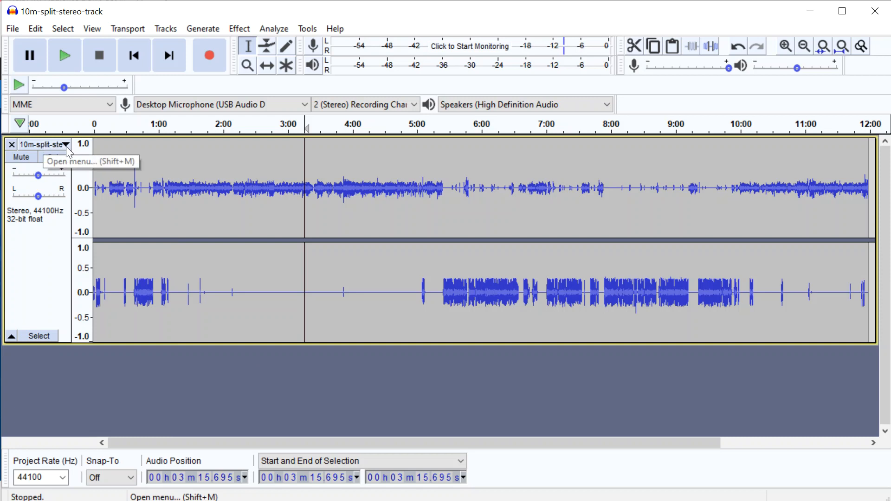
{"action": "left_click", "coordinate": [64, 145]}
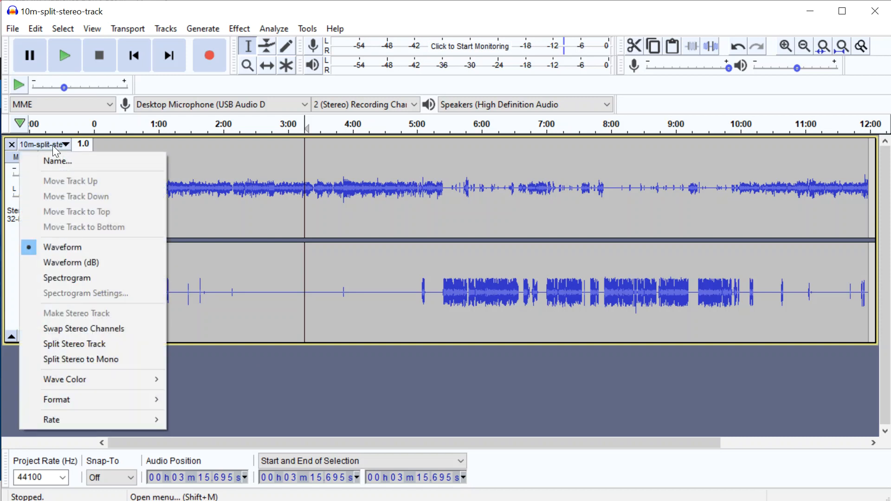
{"action": "mouse_move", "coordinate": [86, 344]}
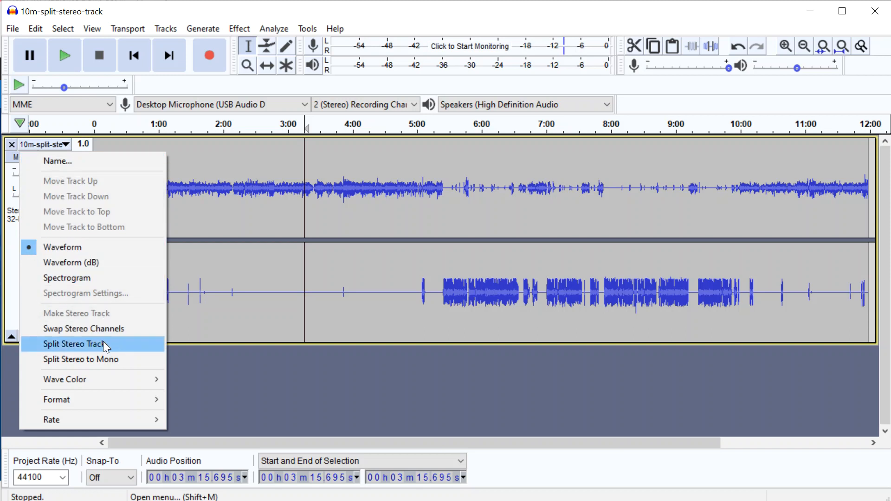
{"action": "mouse_move", "coordinate": [81, 359]}
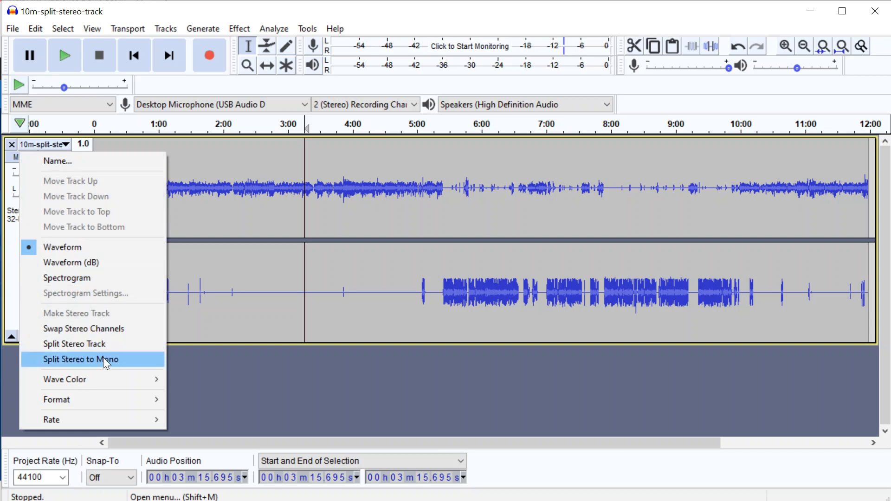
{"action": "left_click", "coordinate": [81, 359]}
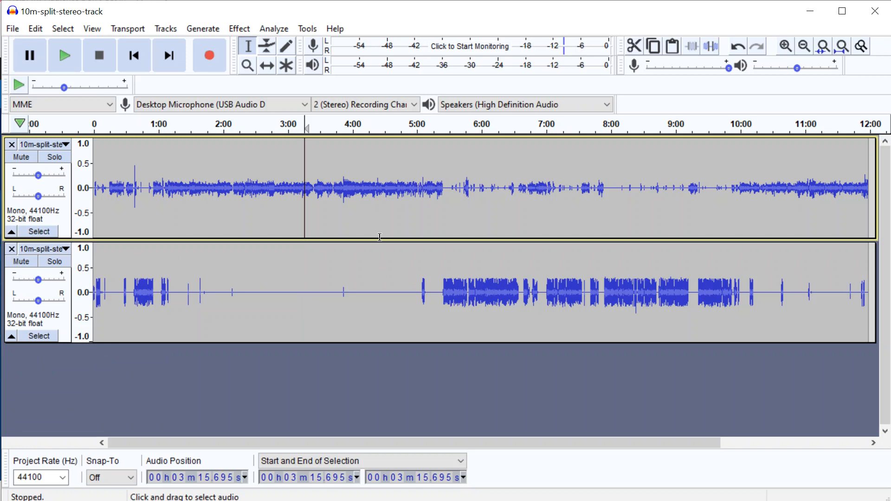
{"action": "mouse_move", "coordinate": [352, 298]}
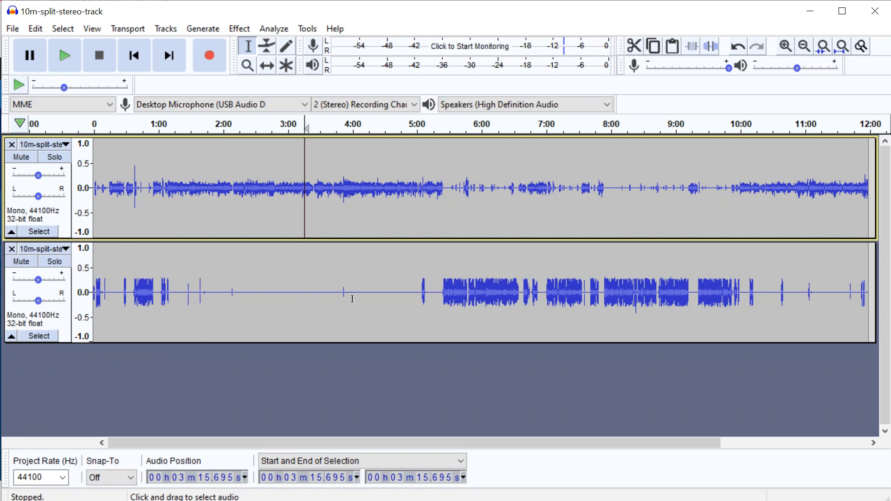
{"action": "mouse_move", "coordinate": [375, 215]}
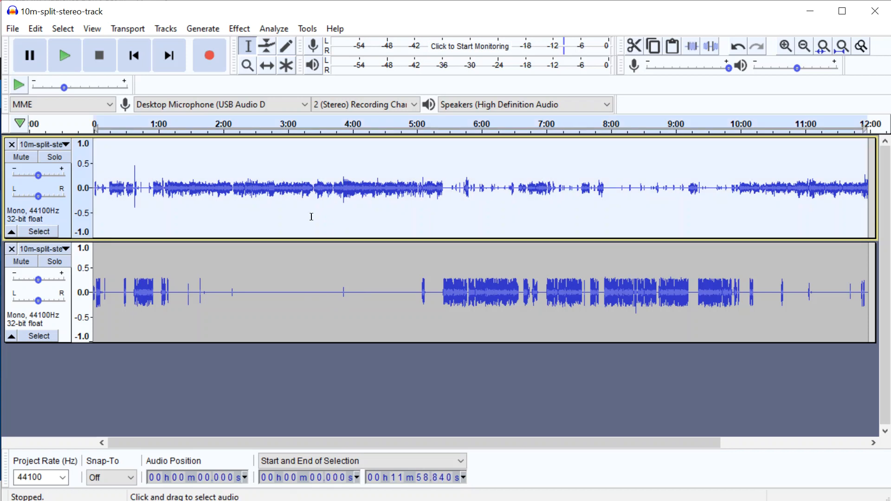
{"action": "left_click", "coordinate": [239, 29]}
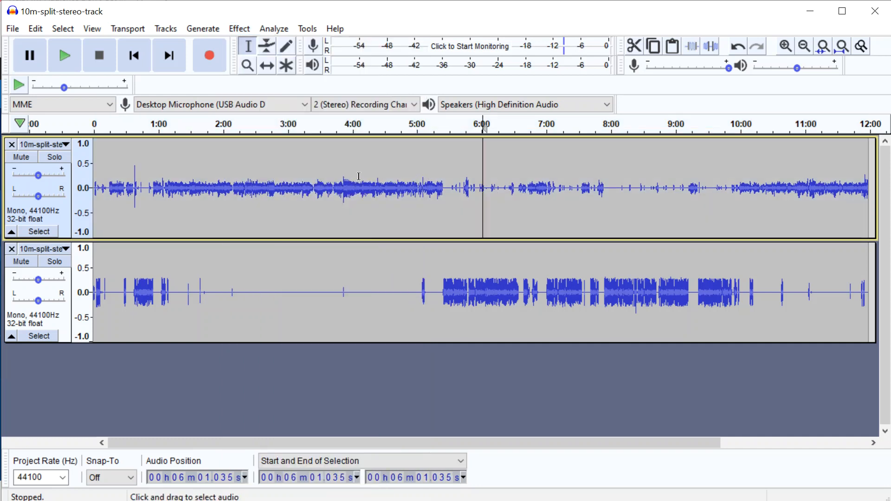
{"action": "left_click_drag", "start_coordinate": [359, 187], "coordinate": [470, 187]}
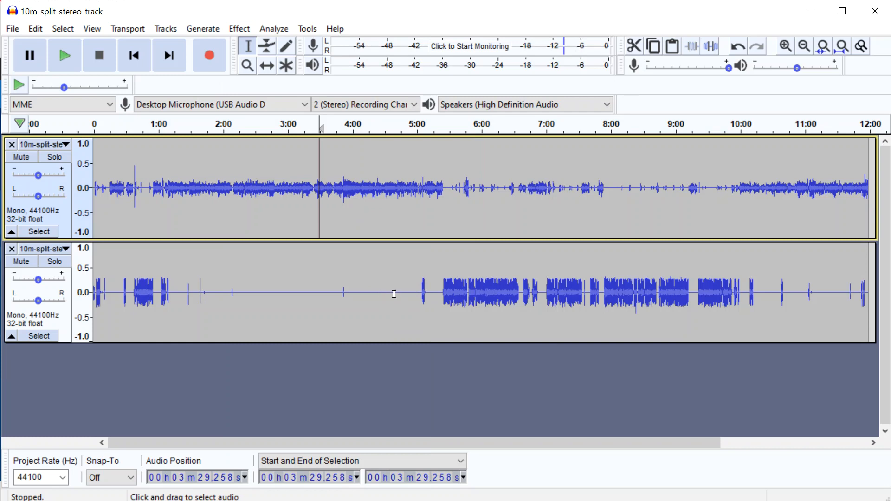
{"action": "mouse_move", "coordinate": [418, 294]}
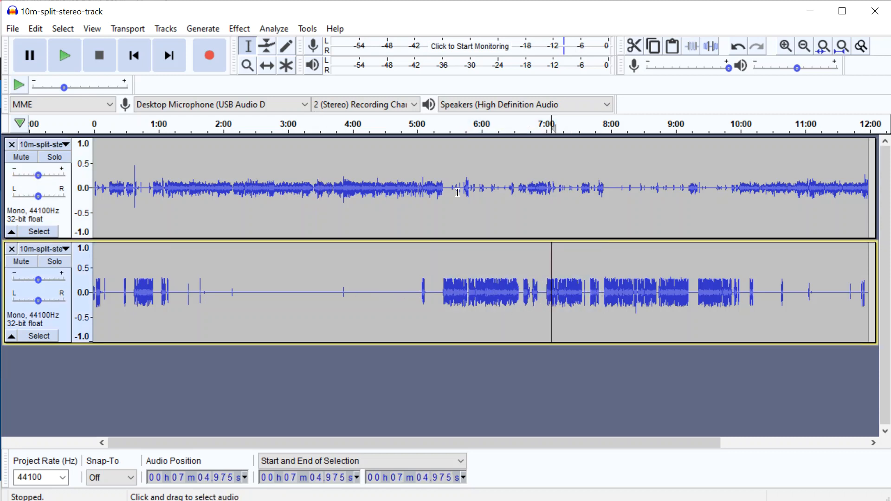
{"action": "left_click_drag", "start_coordinate": [266, 187], "coordinate": [455, 188]}
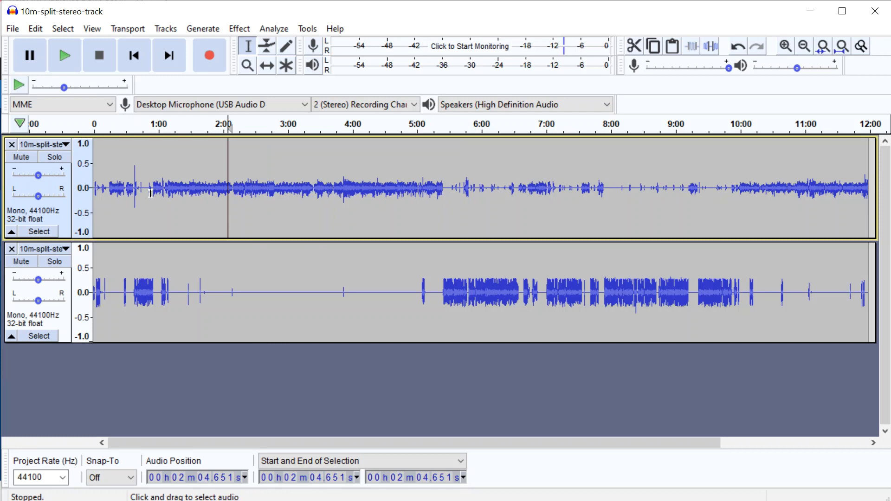
{"action": "mouse_move", "coordinate": [330, 225]}
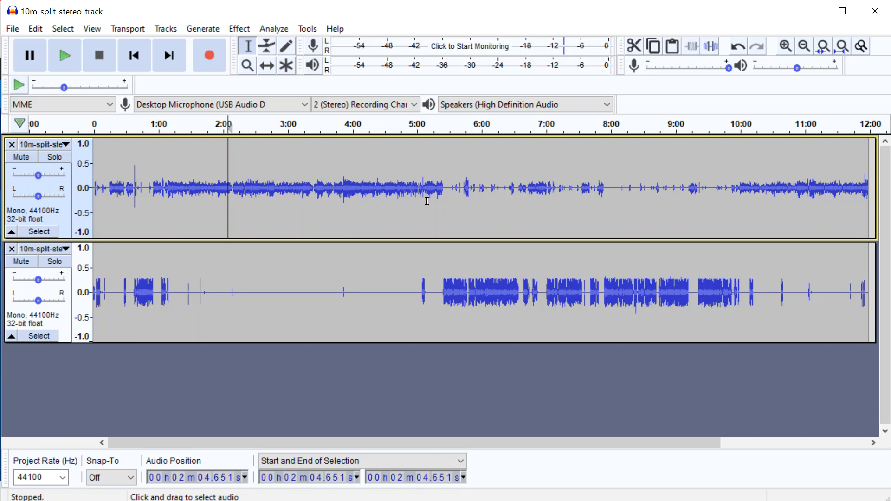
{"action": "mouse_move", "coordinate": [362, 199]}
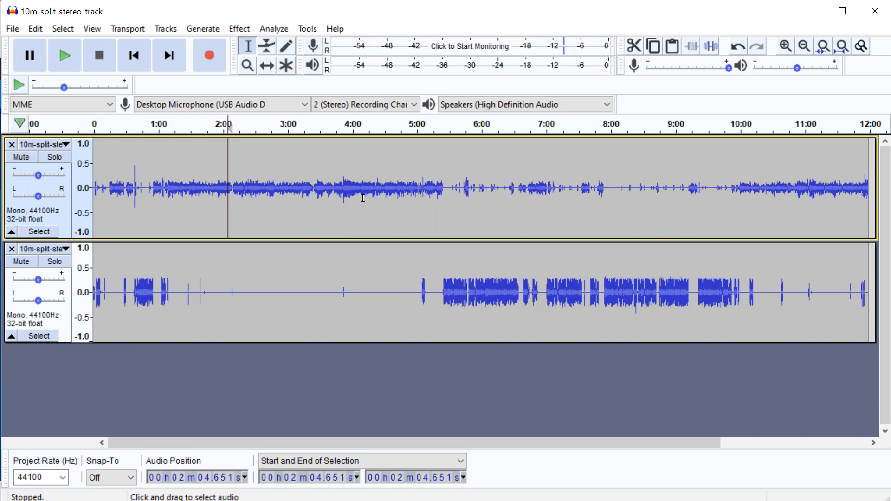
{"action": "mouse_move", "coordinate": [370, 201]}
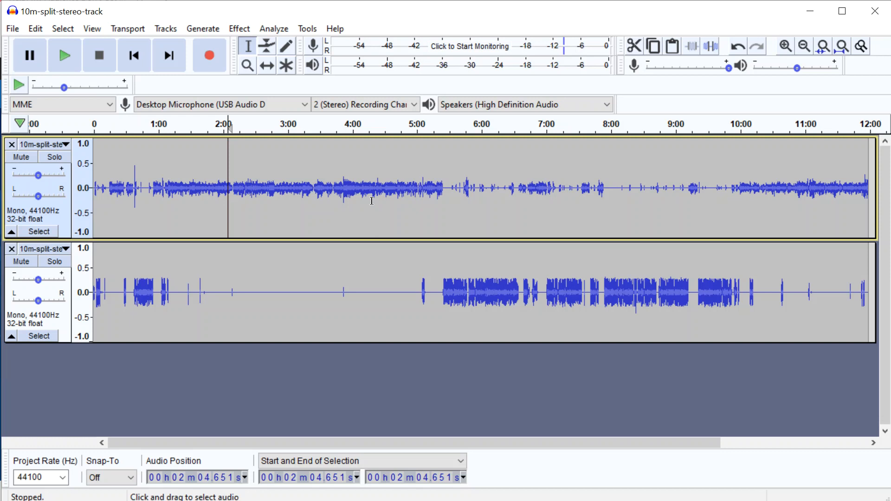
{"action": "mouse_move", "coordinate": [283, 198]}
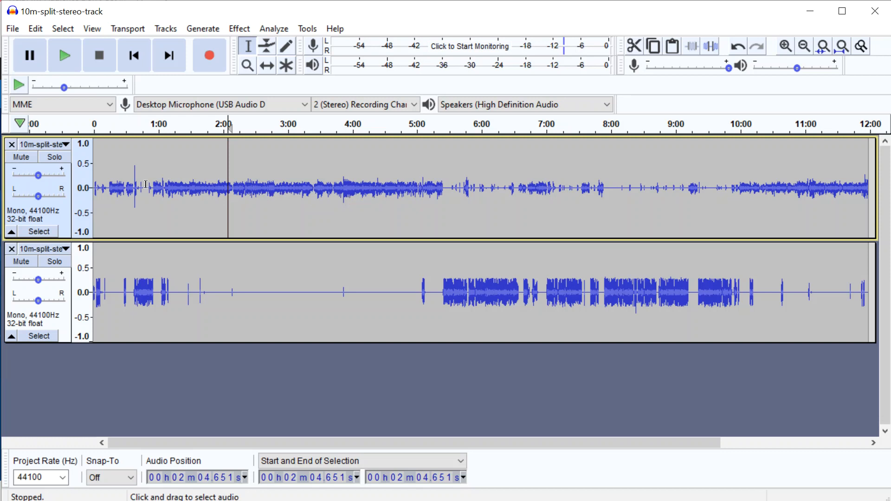
{"action": "mouse_move", "coordinate": [206, 210]}
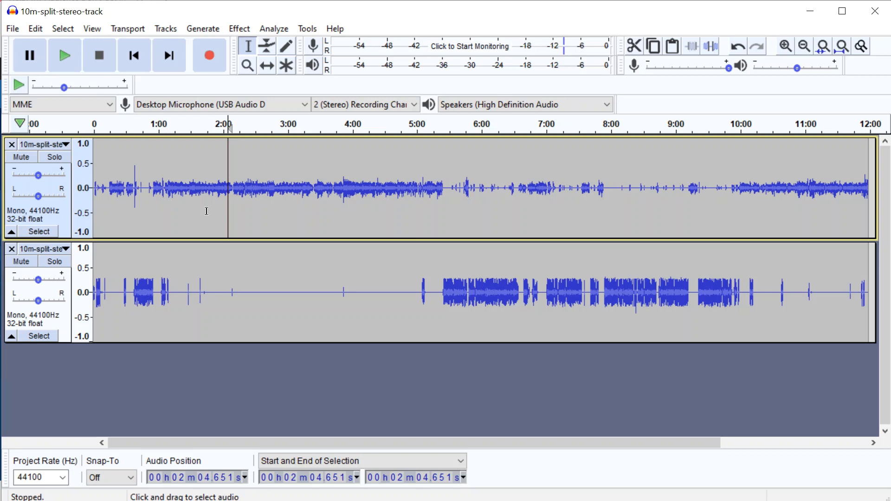
{"action": "mouse_move", "coordinate": [235, 202]}
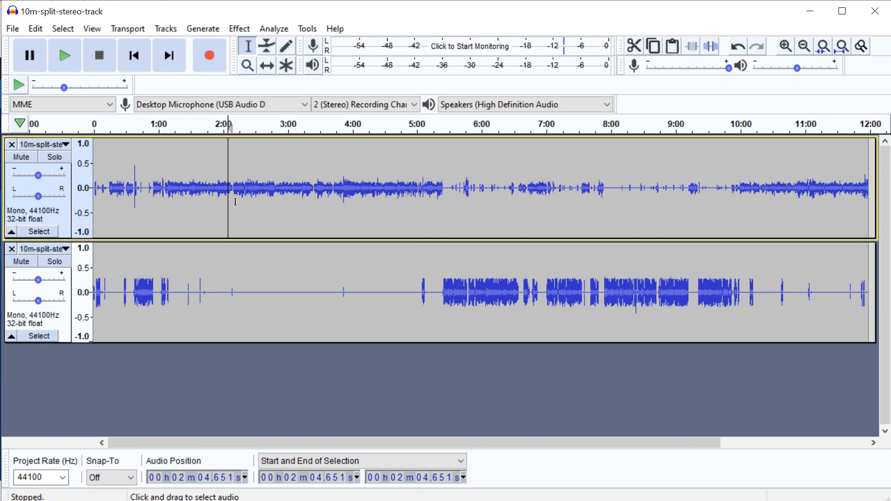